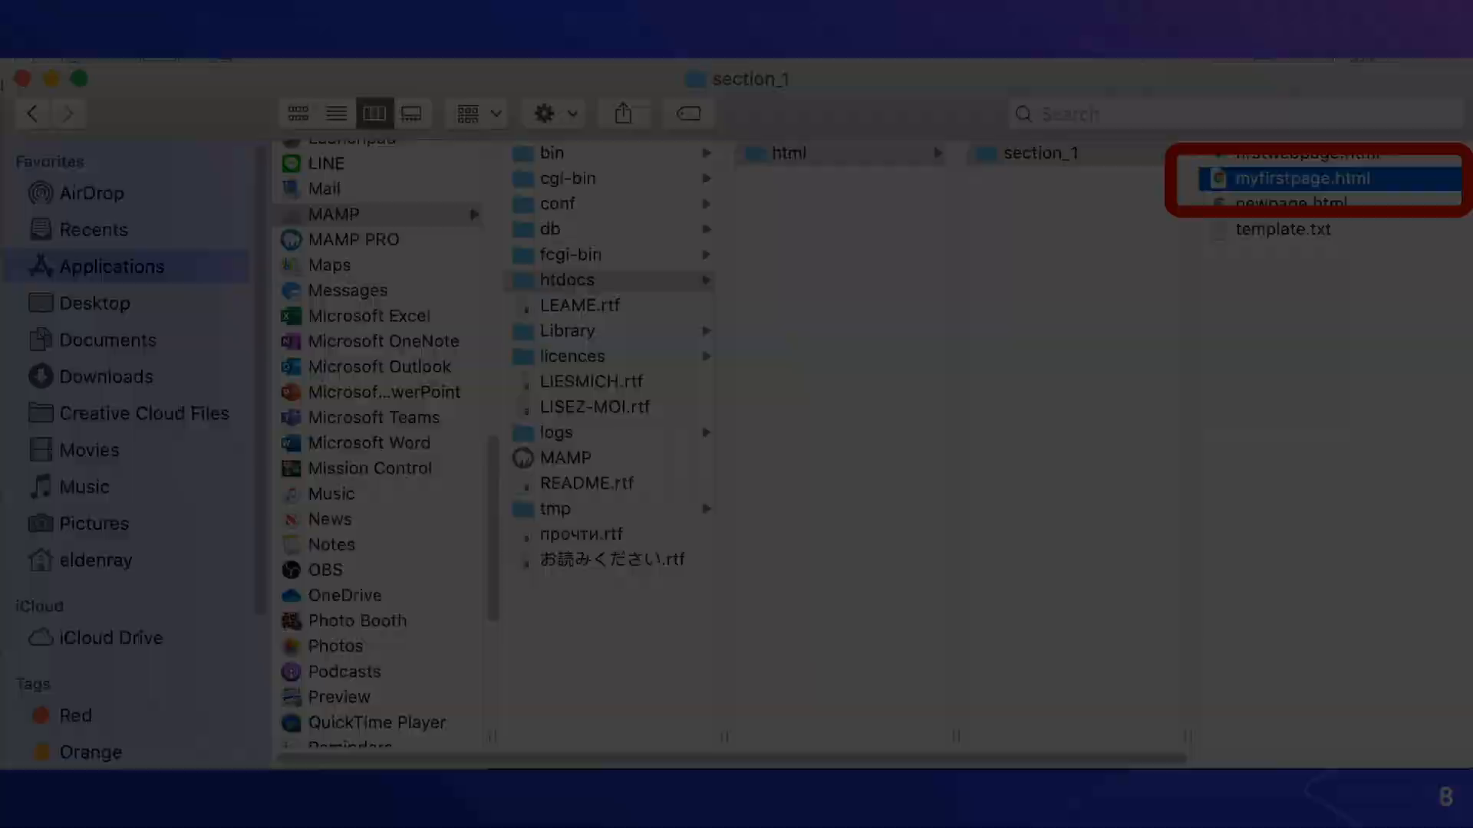
# - Load localhost:8888/html/section_1/myfirstpage.html in Chrome, showing the heading and two Poe paragraphs
pyautogui.doubleClick(1323, 178)
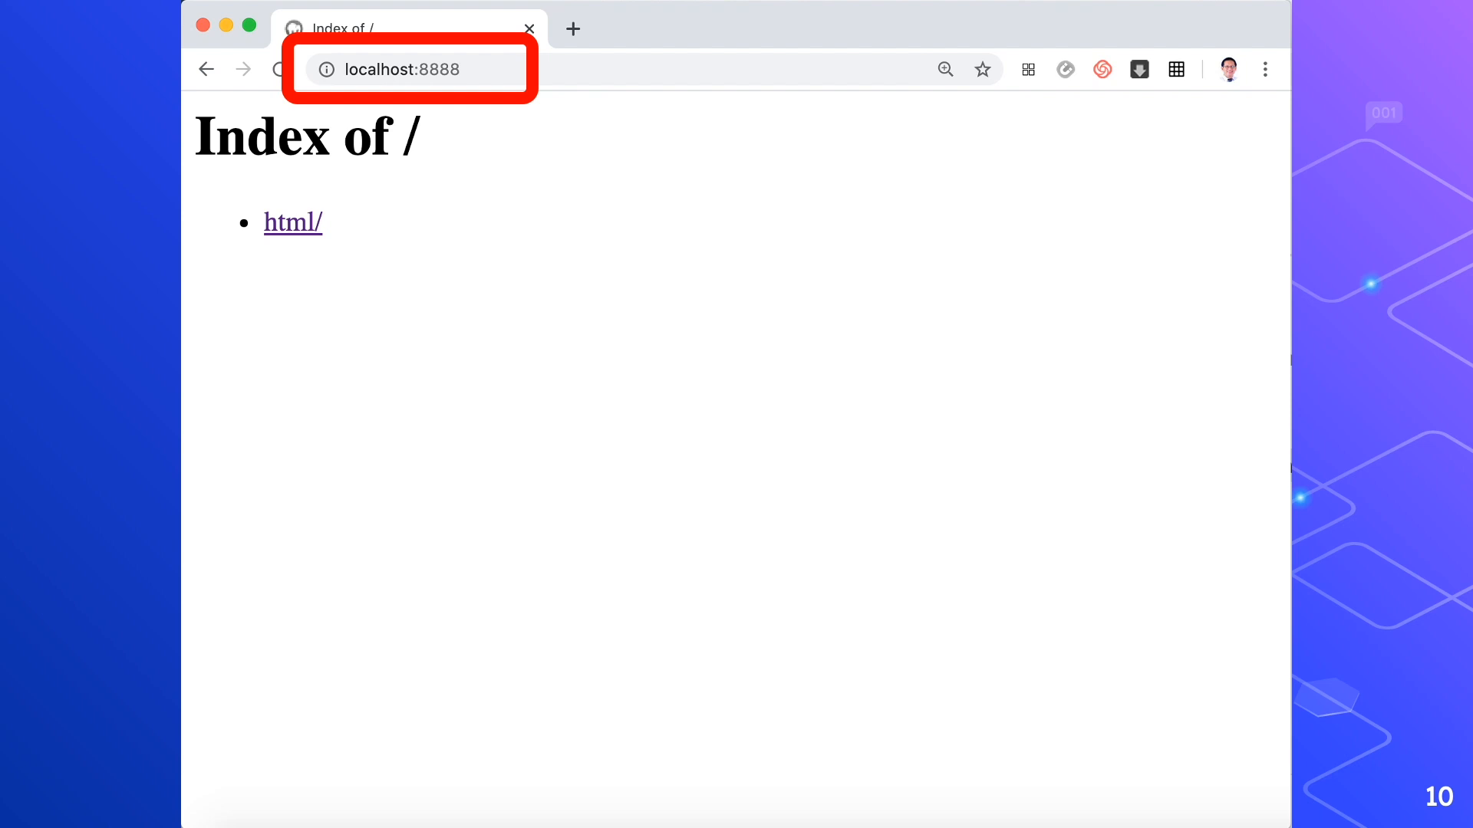
pyautogui.click(292, 221)
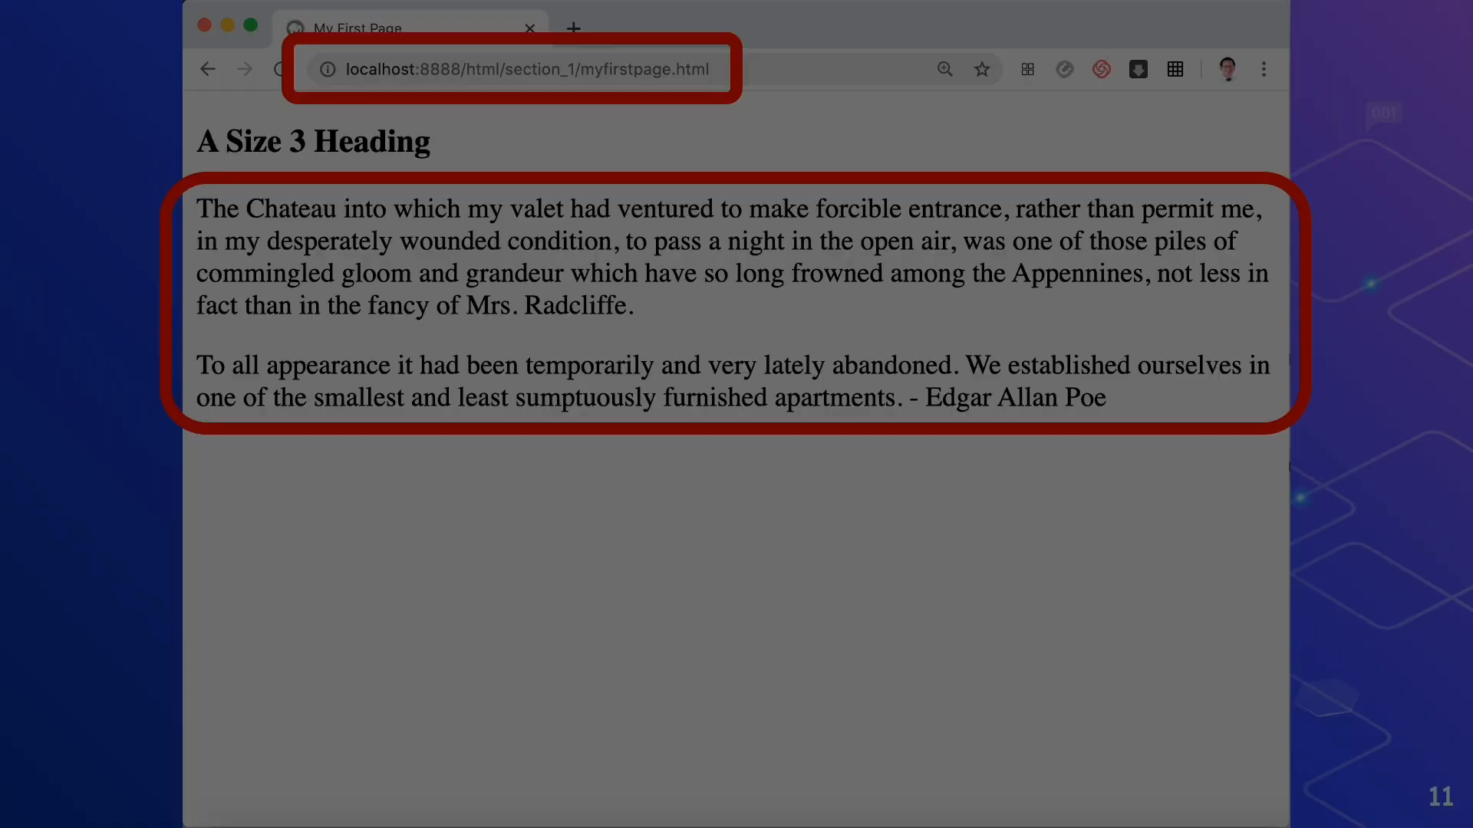